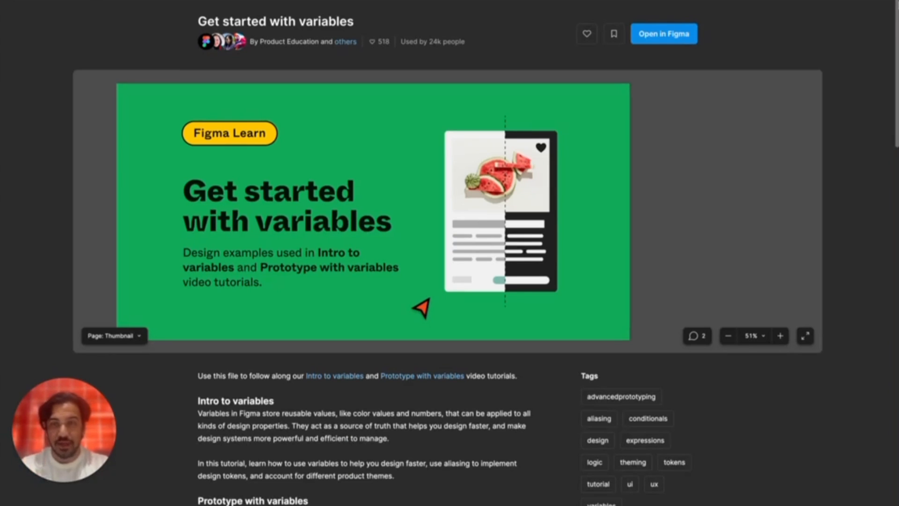
Scroll through the Get started with variables file's token variables table
scroll(down, 3)
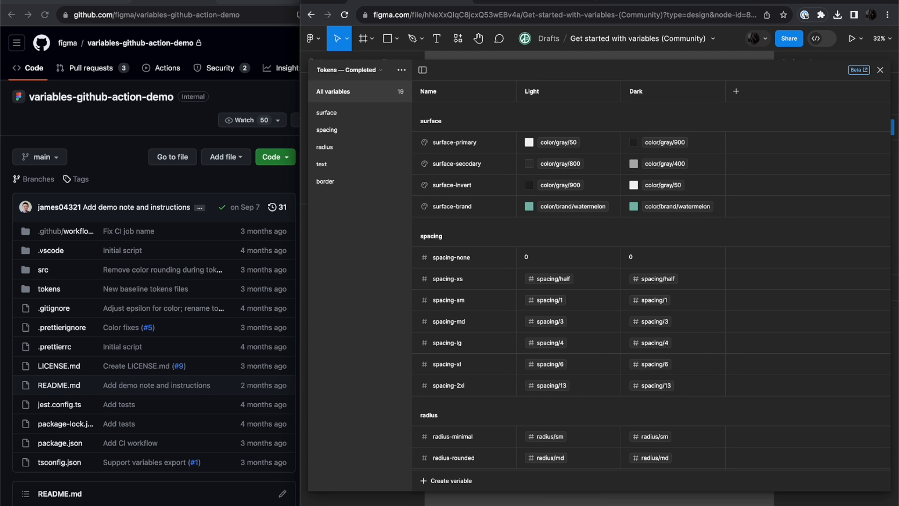
Open the Sync Figma variables to tokens workflow in the GitHub repository
click(348, 70)
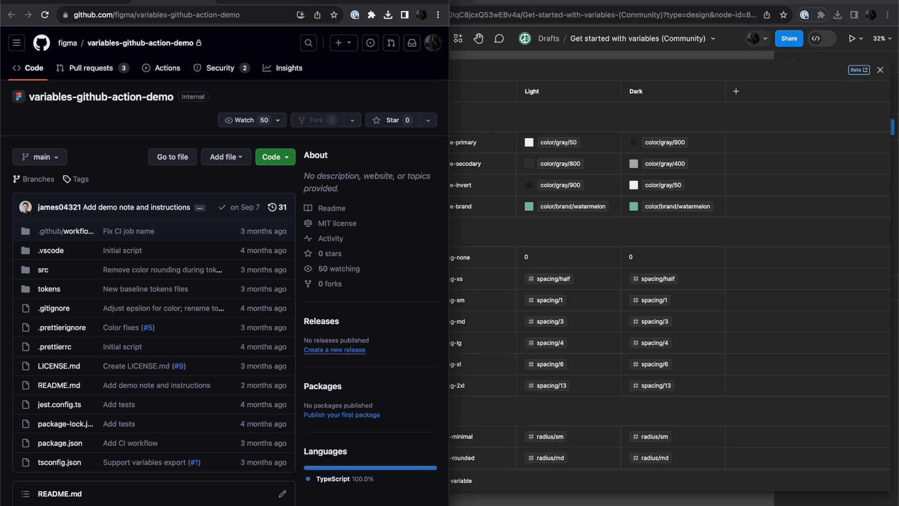
click(168, 67)
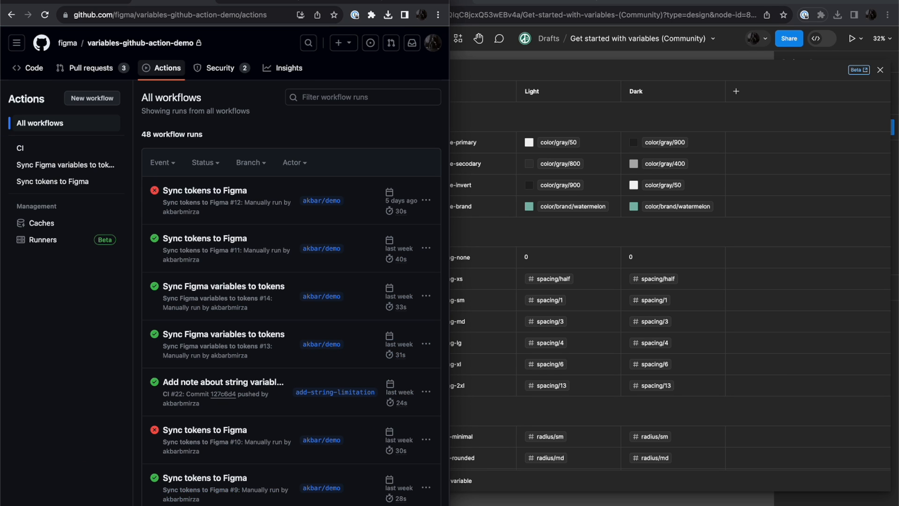
click(64, 165)
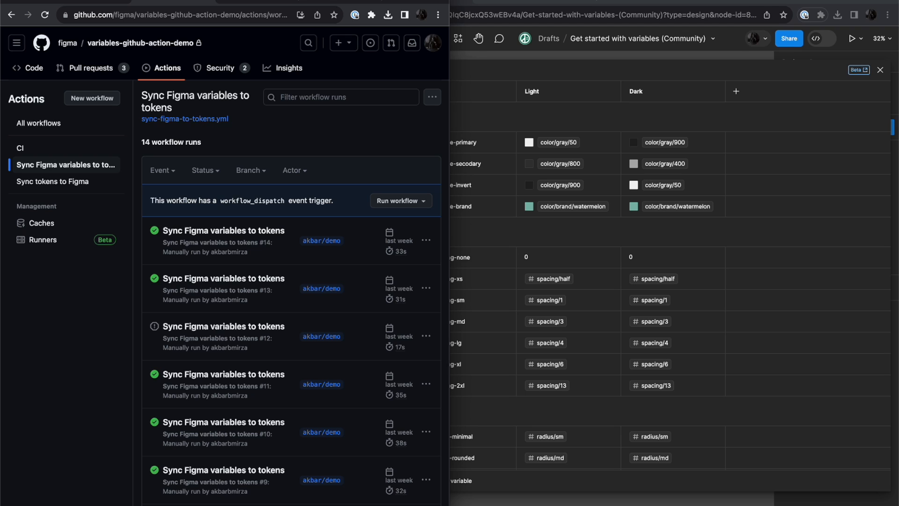
Run the workflow on branch akbar/demo with file key hNeXxQIqC8jcxQ53wEBv4a
click(396, 200)
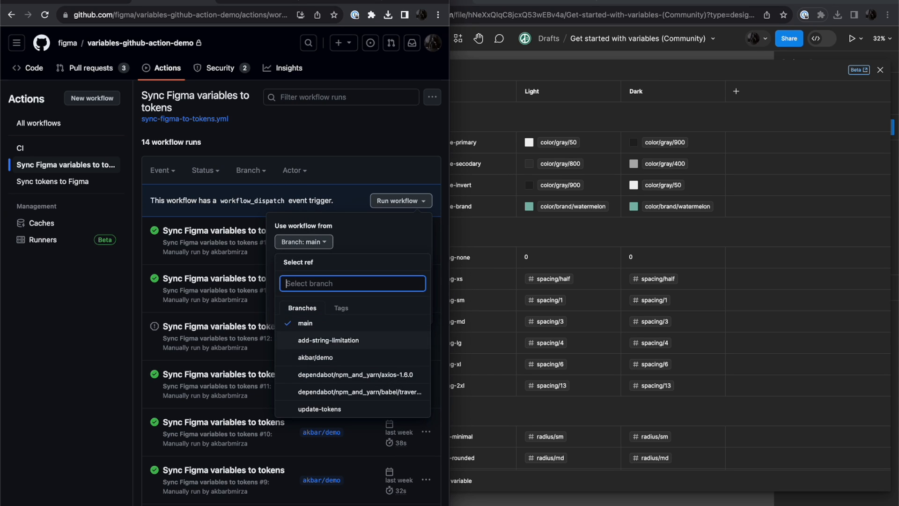
click(316, 357)
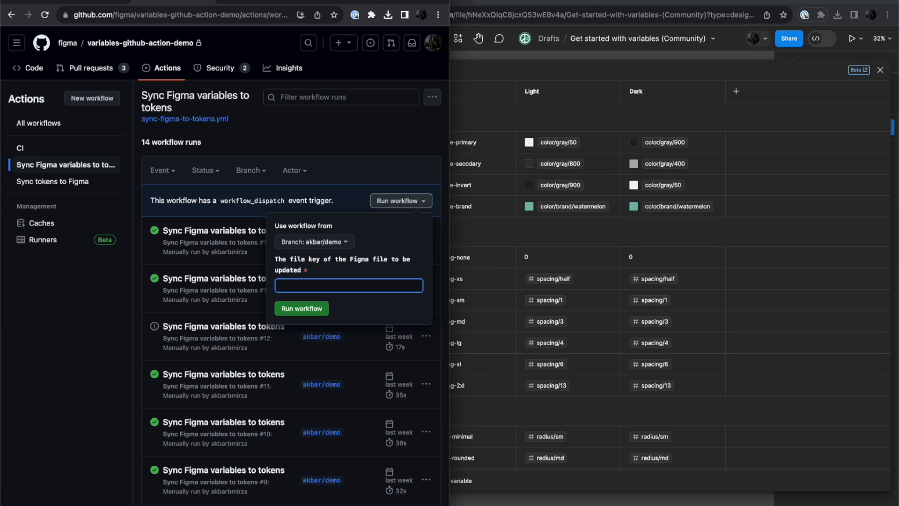
text(hNeXxQIqC8jcxQ53wEBv4a)
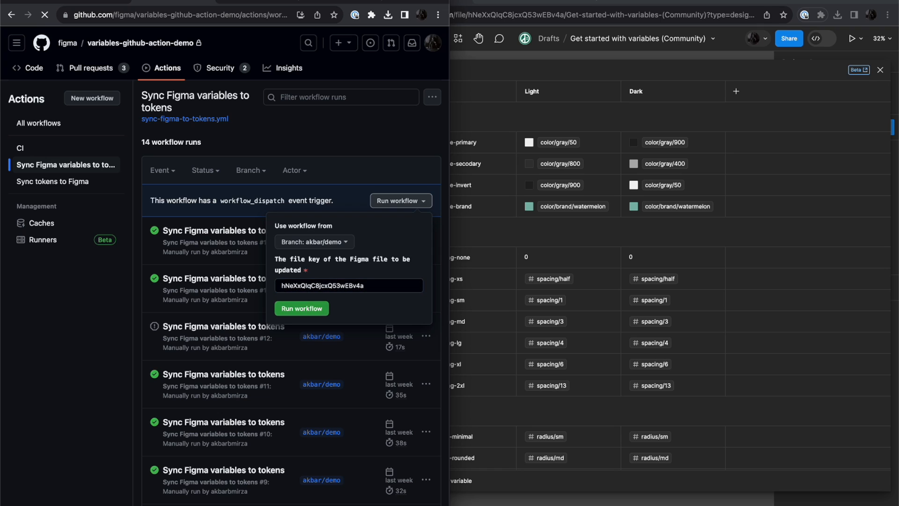
click(301, 309)
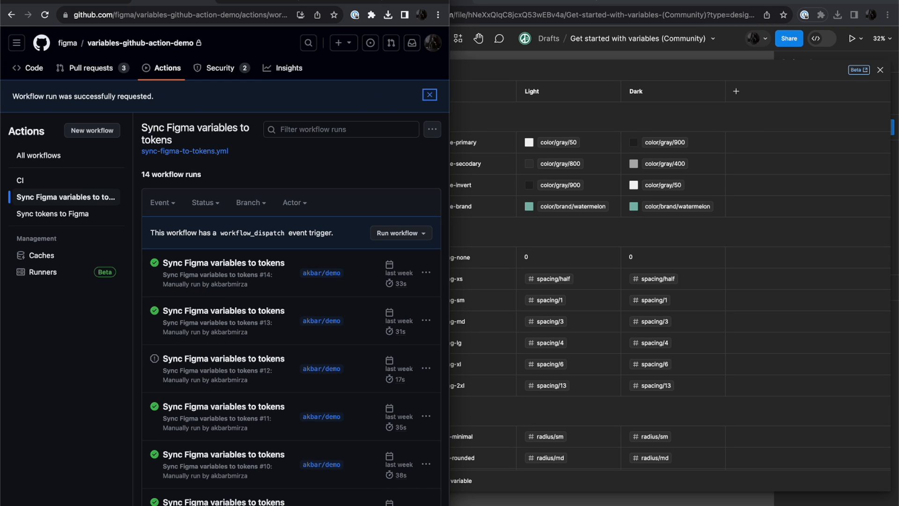
Check that run #15 succeeded, view open pull requests, then return to Actions
click(396, 233)
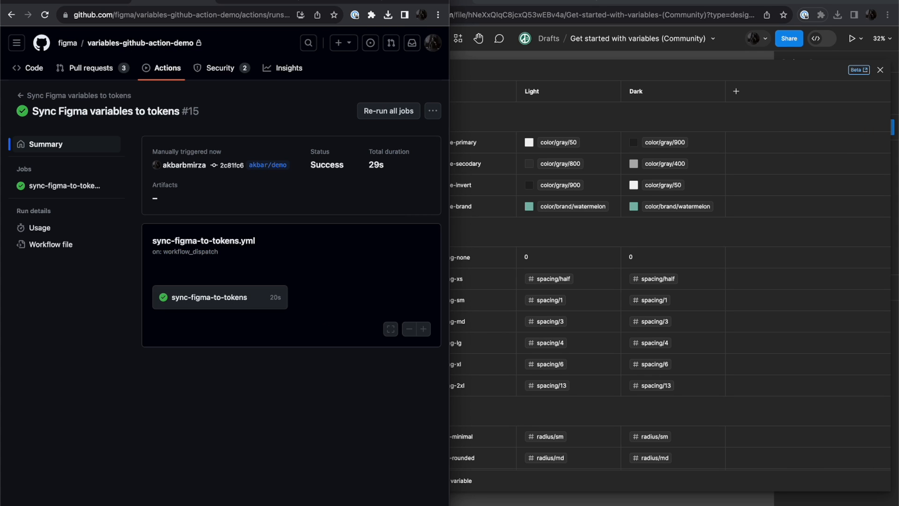
click(89, 68)
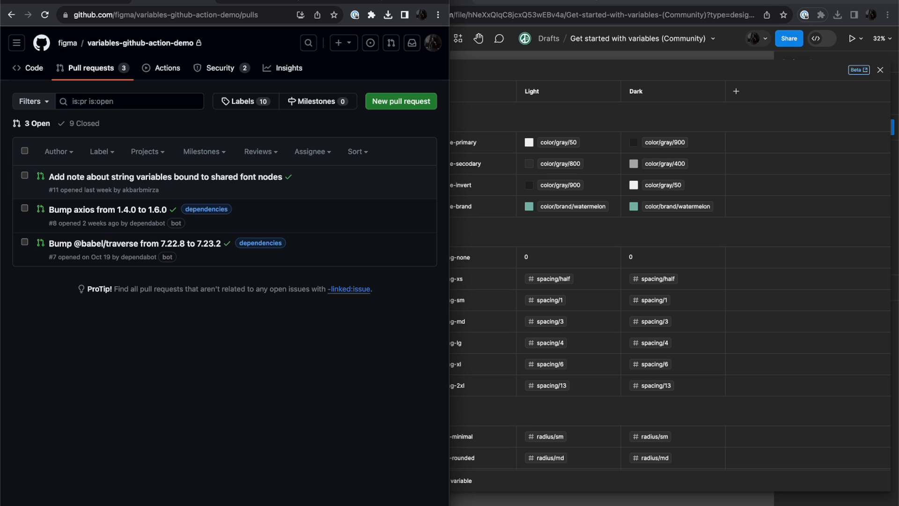
click(167, 67)
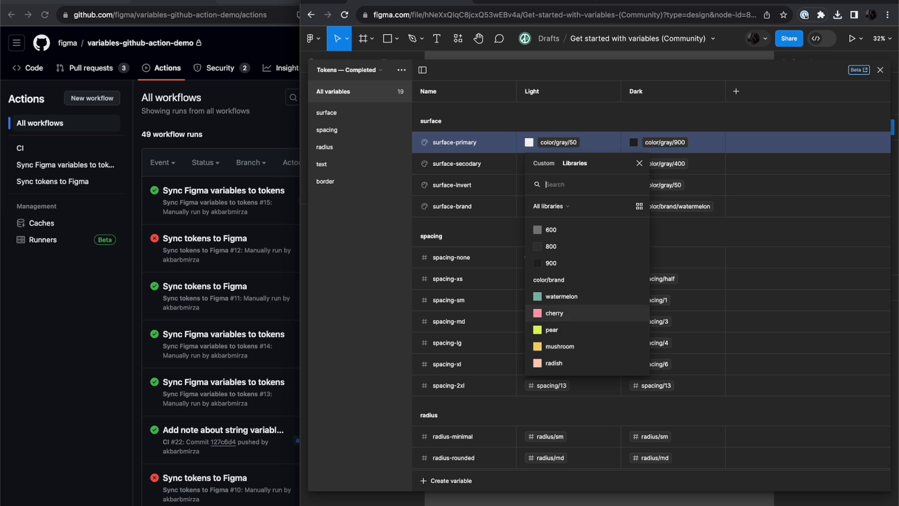
Set surface-primary Light to color/brand/cherry, describe it 'yad', and scope it to Text
click(554, 312)
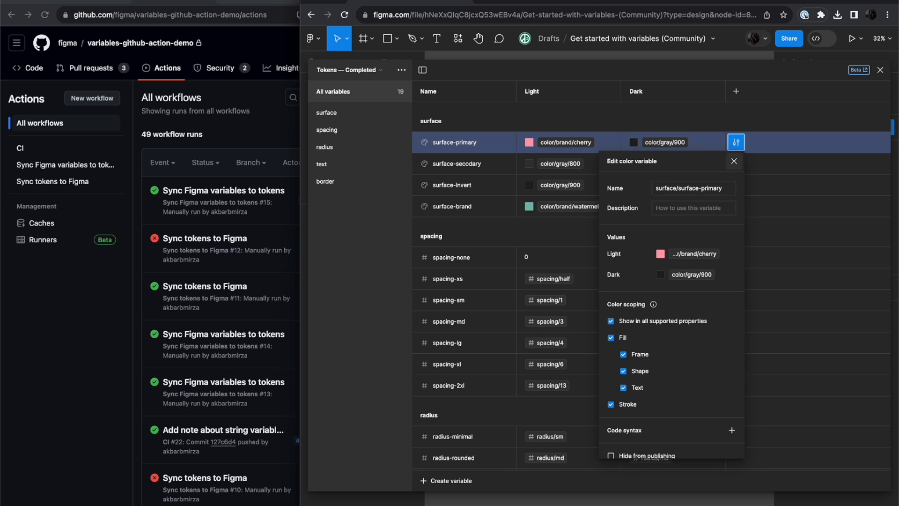
text(yada yada yada)
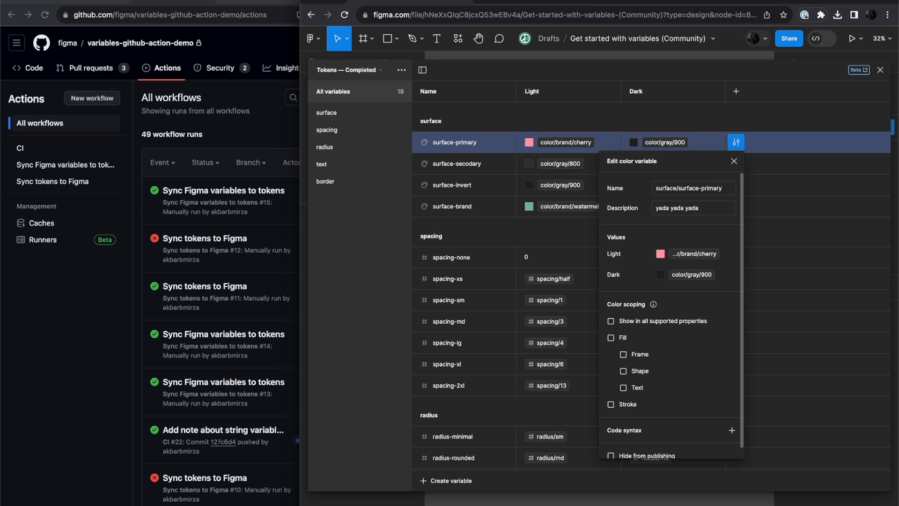
click(611, 387)
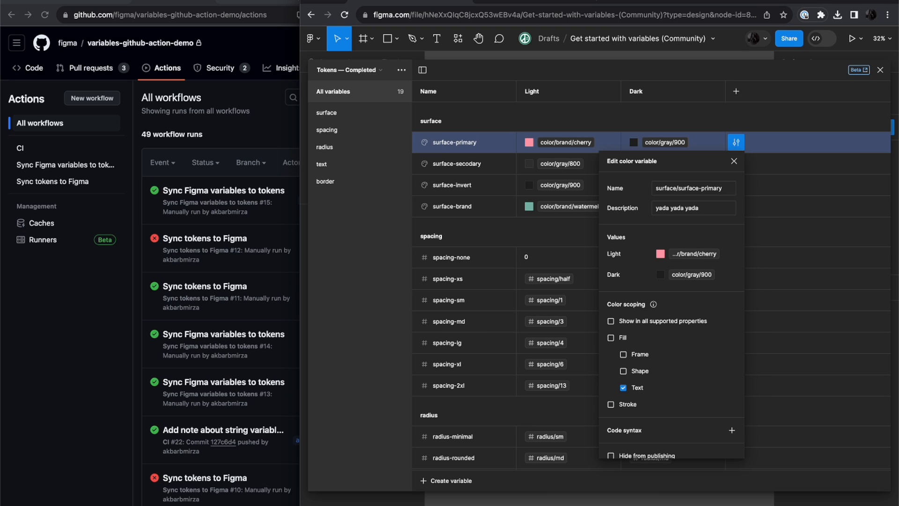
Close the variable details, select the file key in the URL, and return to GitHub
click(733, 162)
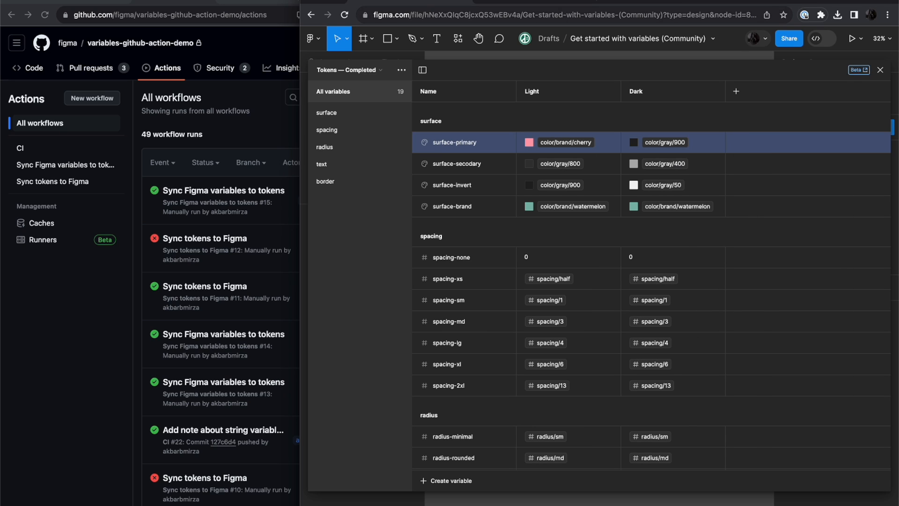
click(562, 14)
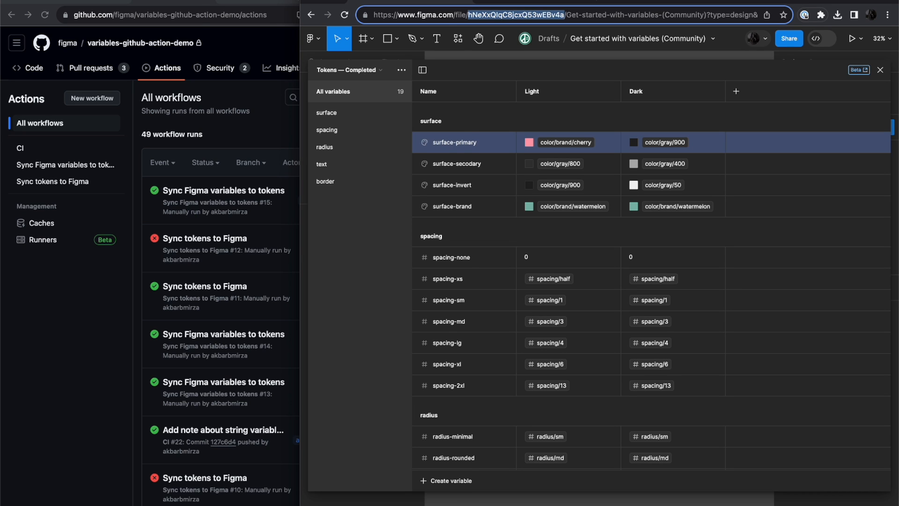
click(65, 165)
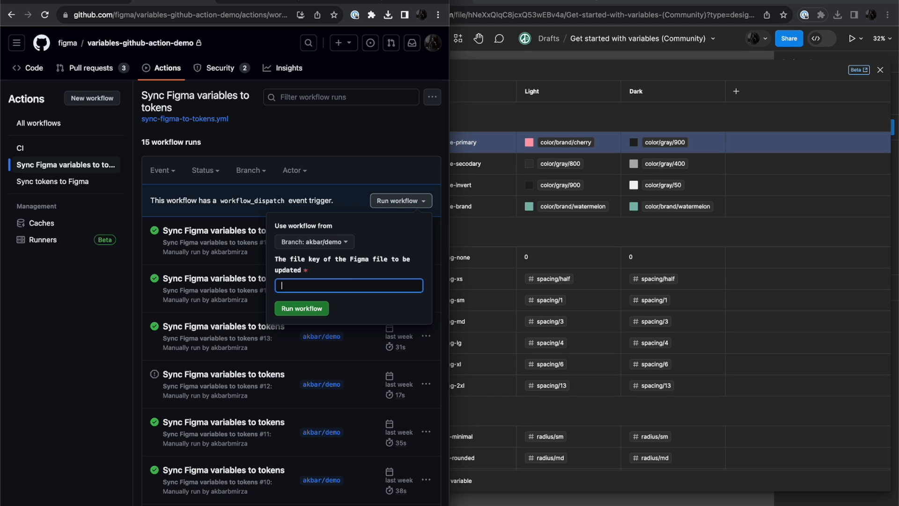
Run the Figma-to-tokens sync again with the file key and view run #16
click(301, 308)
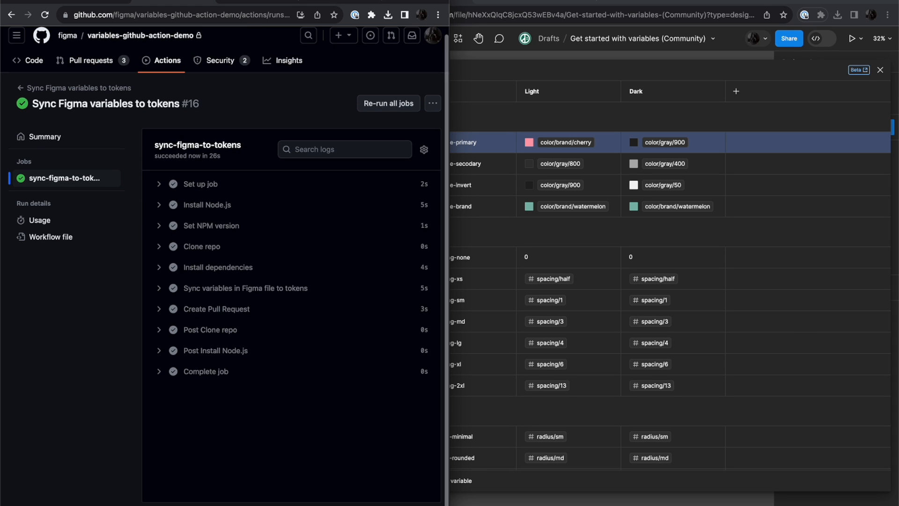
click(89, 60)
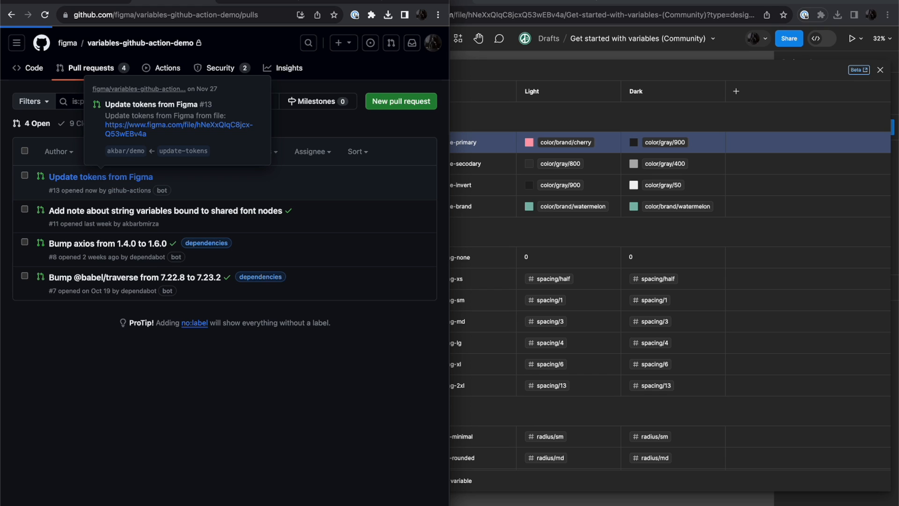
click(100, 176)
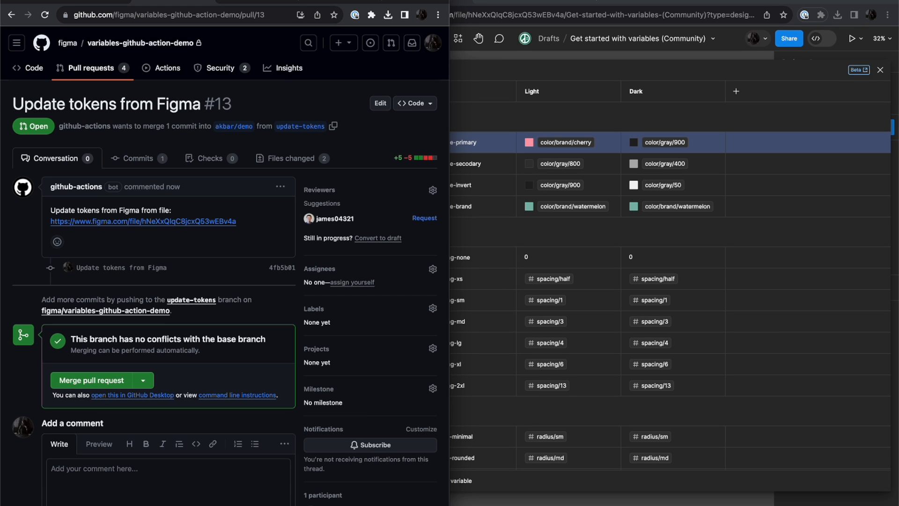
click(290, 157)
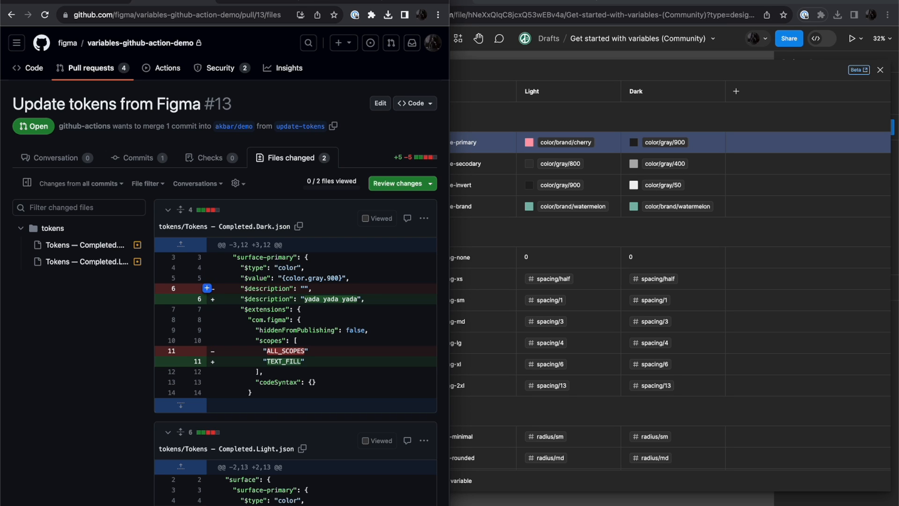
scroll(down, 3)
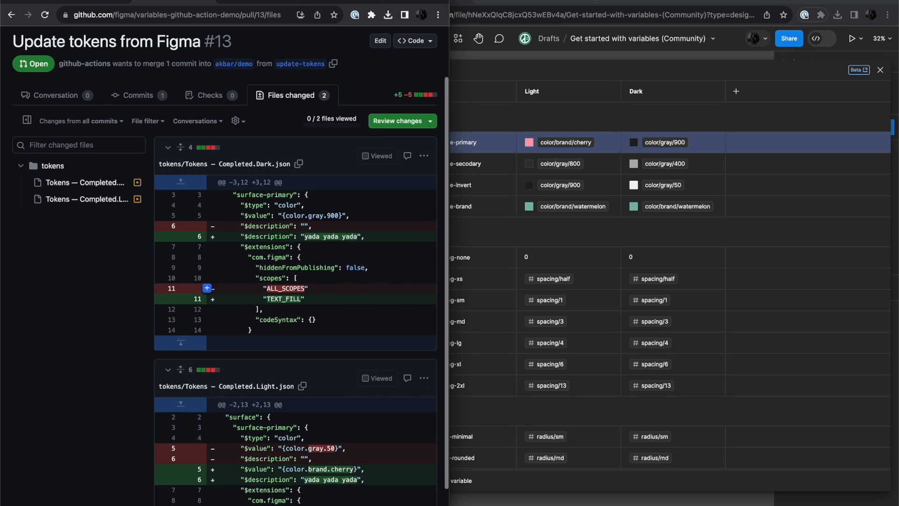
scroll(down, 3)
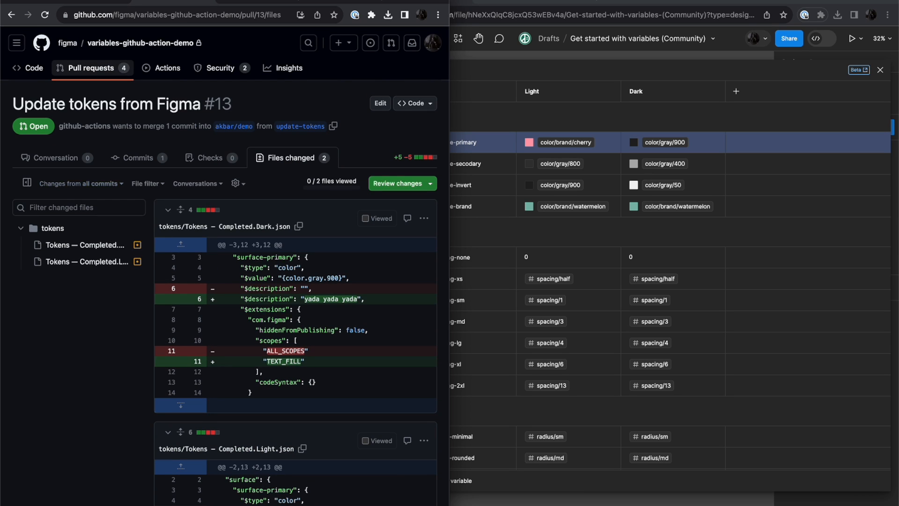
click(92, 67)
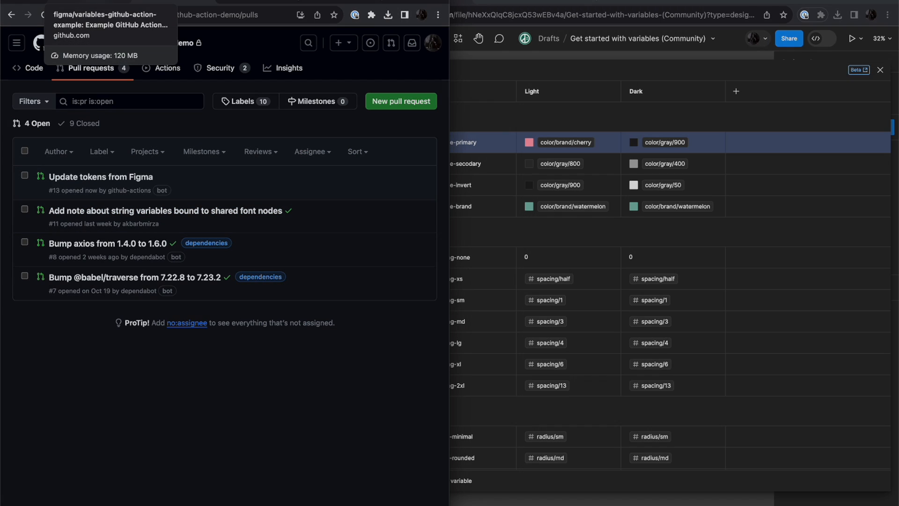
Run Sync tokens to Figma on akbar/demo with file key hNeXxQIqC8jcxQ53wEBv4a
click(167, 67)
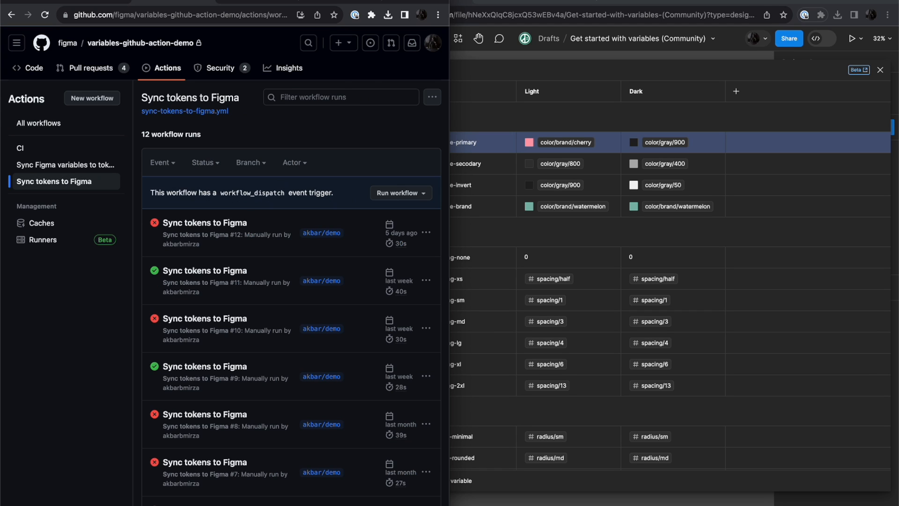
click(401, 192)
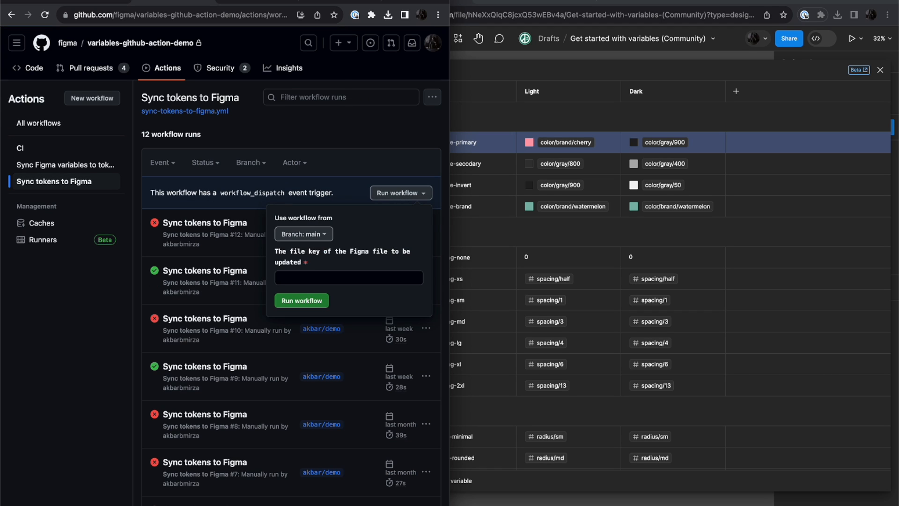
click(303, 235)
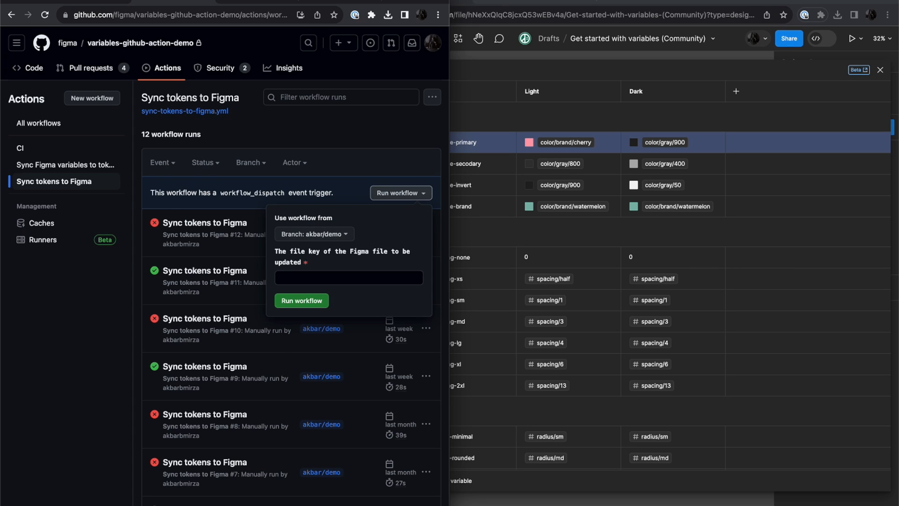
text(hNeXxQIqC8jcxQ53wEBv4a)
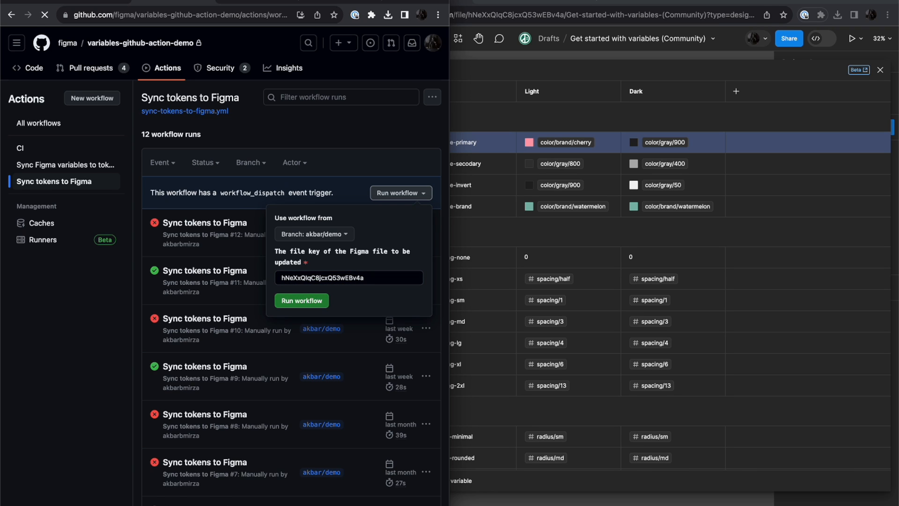
click(301, 300)
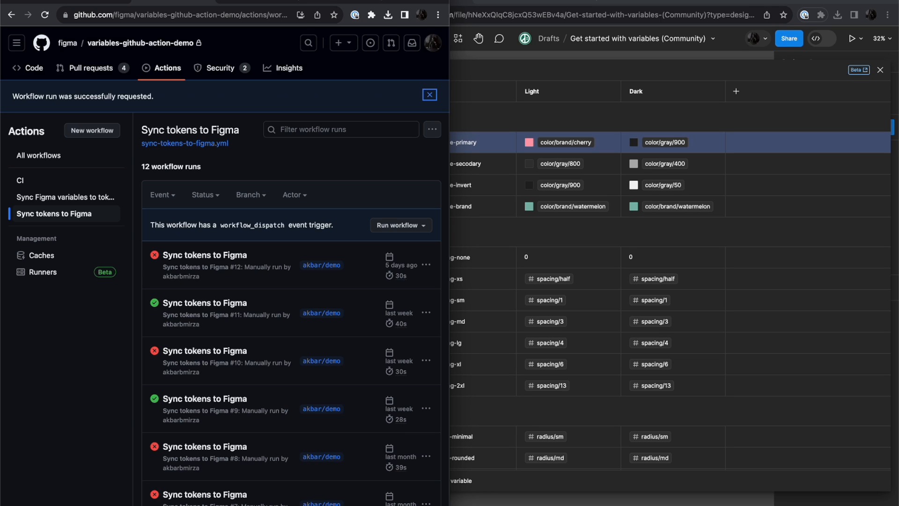
Open sync run #13 and view its job steps
click(401, 224)
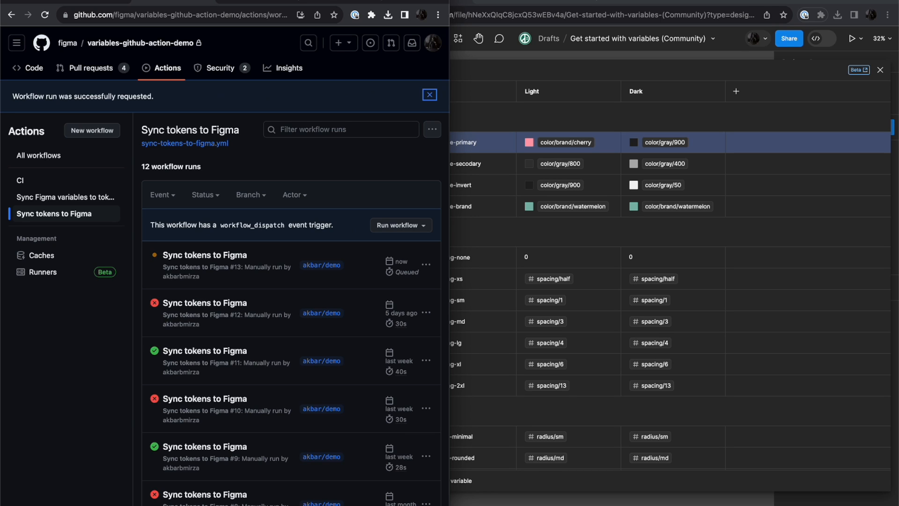
click(205, 255)
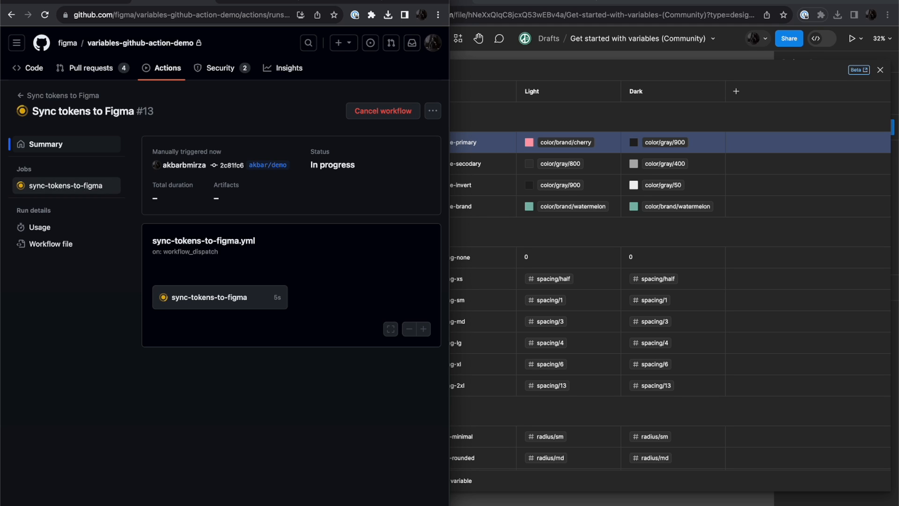
click(67, 185)
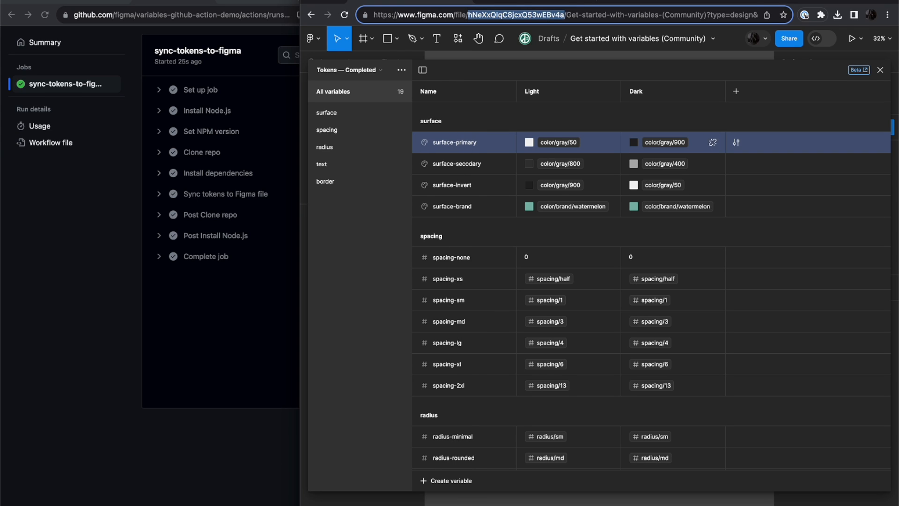
Check that Tokens — Completed shows surface-primary Light as color/gray/50
click(736, 141)
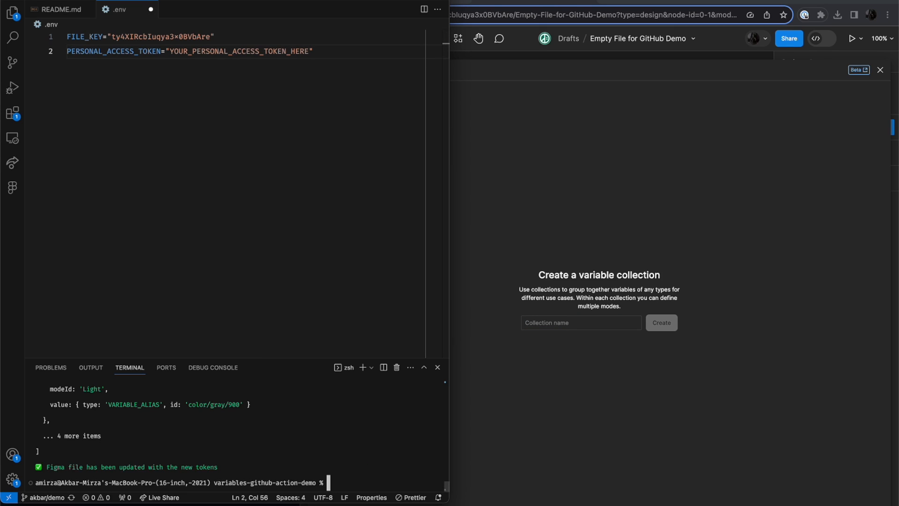
Run 'npm run sync-tokens-to-figma' in the integrated terminal
text(npm run sync-tokens-to-figma)
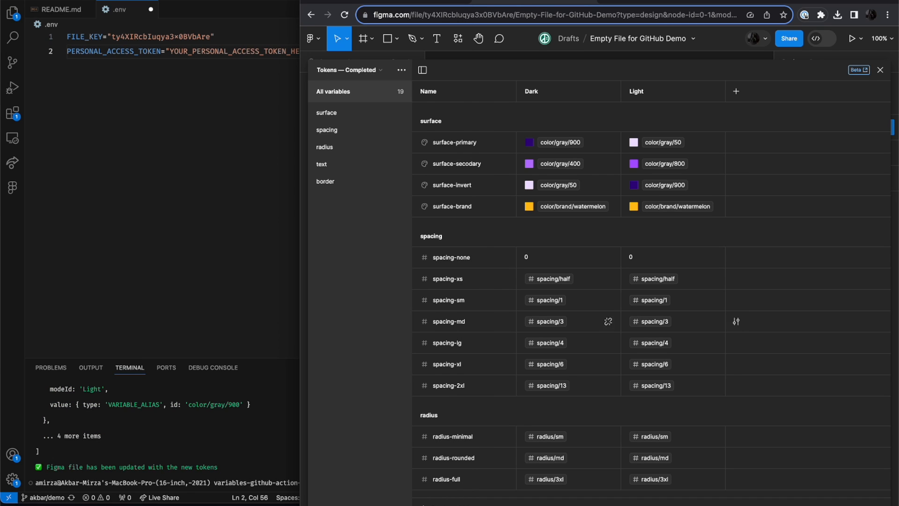
click(349, 69)
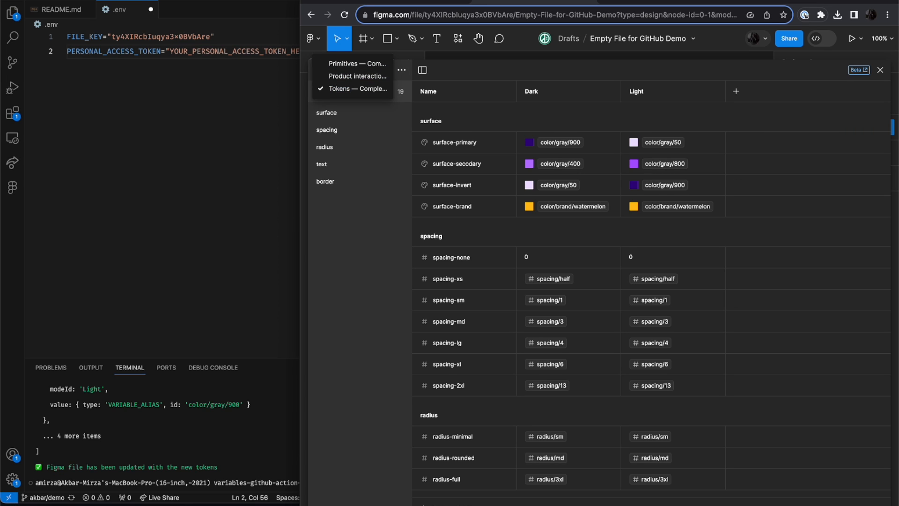
click(357, 63)
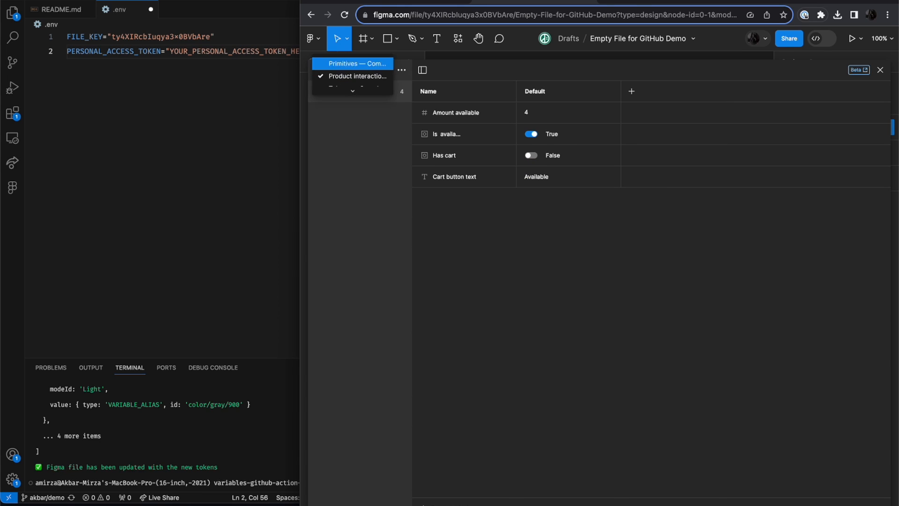
click(352, 77)
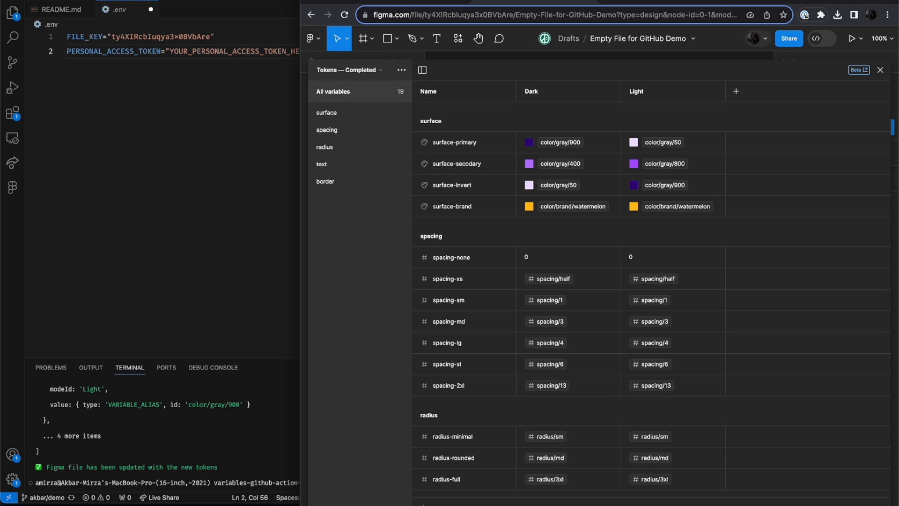